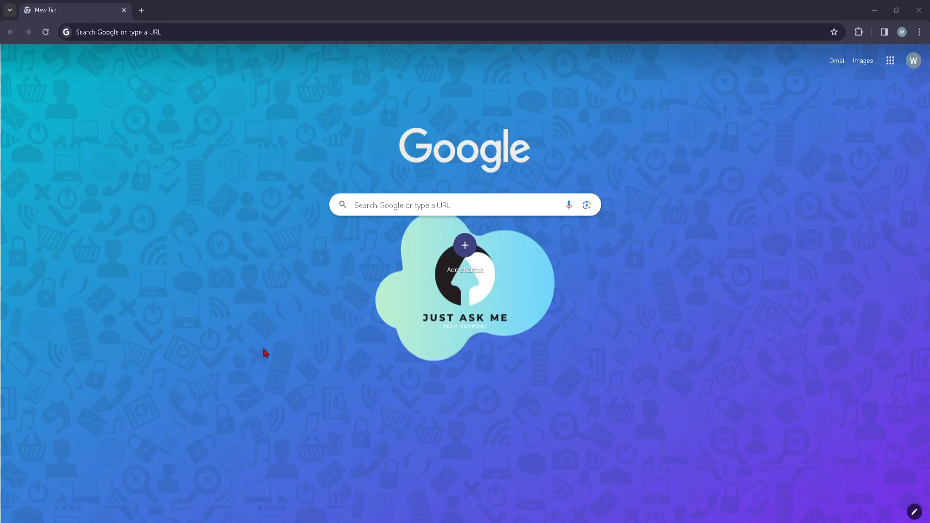
{"action": "mouse_move", "coordinate": [358, 235]}
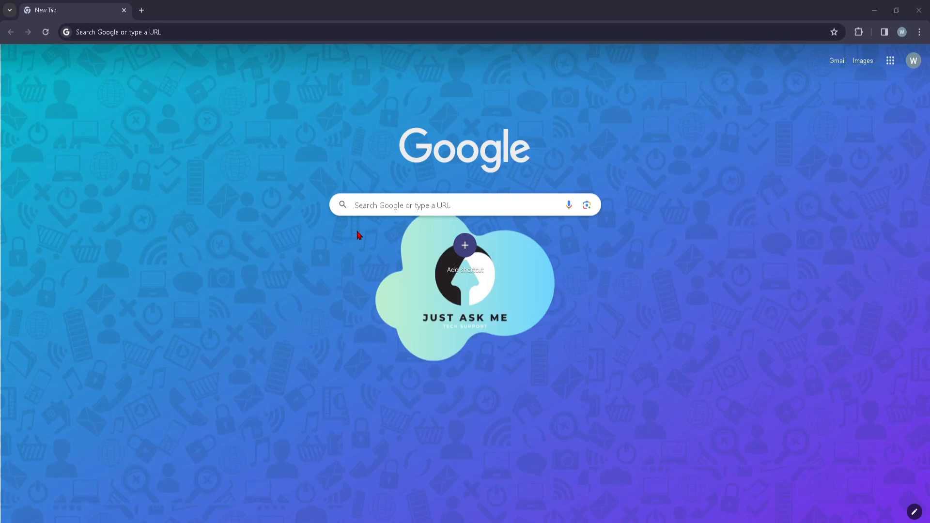
{"action": "mouse_move", "coordinate": [367, 209]}
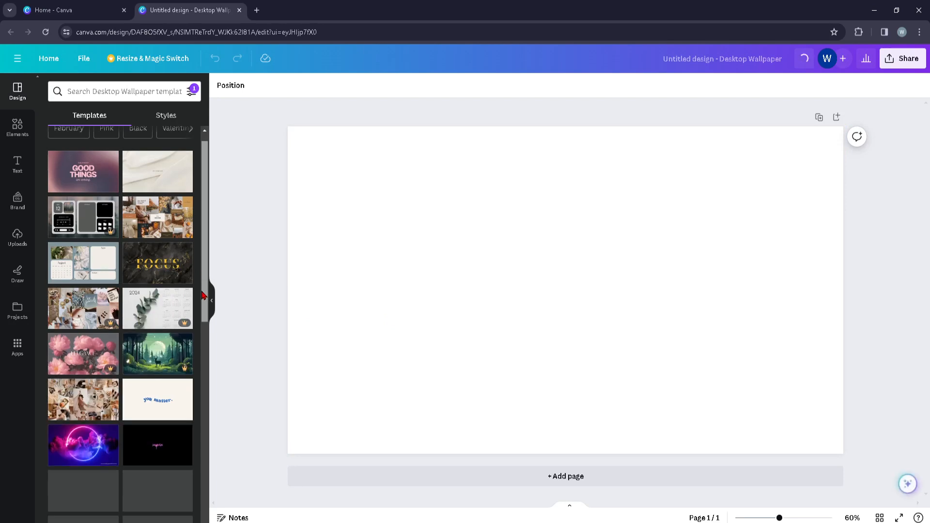
Step: Apply the black-and-gold marble FOCUS luxury quote template to the blank wallpaper
{"action": "scroll", "scroll_direction": "down", "scroll_amount": 3}
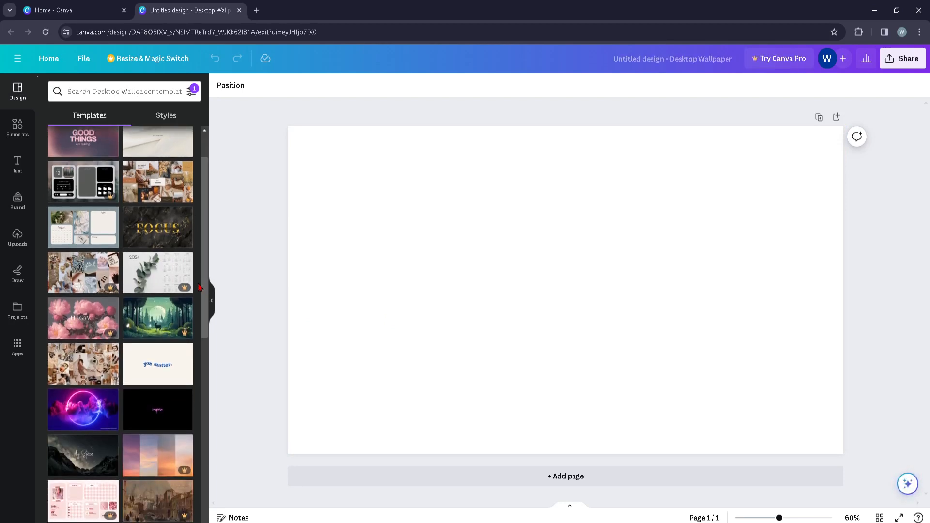
{"action": "left_click", "coordinate": [158, 227]}
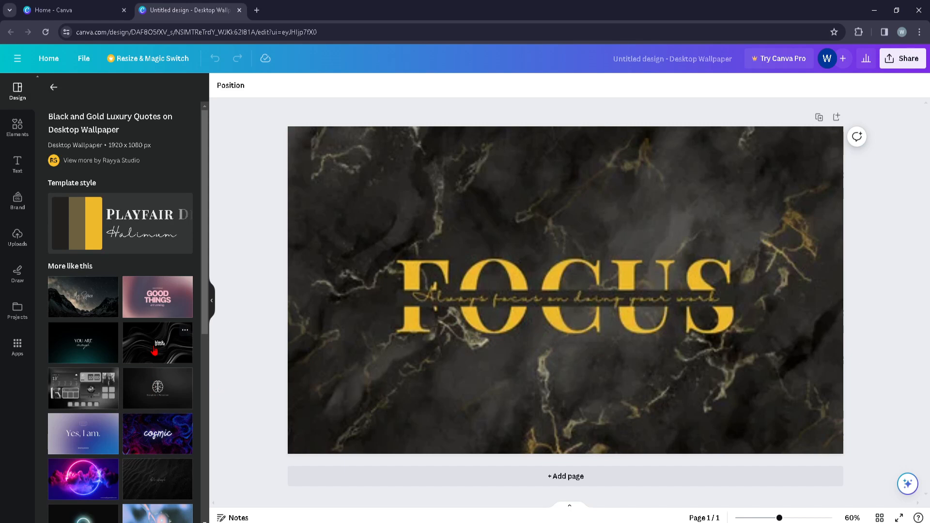
Step: Select the gold FOCUS heading and clear it down to a single S
{"action": "left_click", "coordinate": [533, 291]}
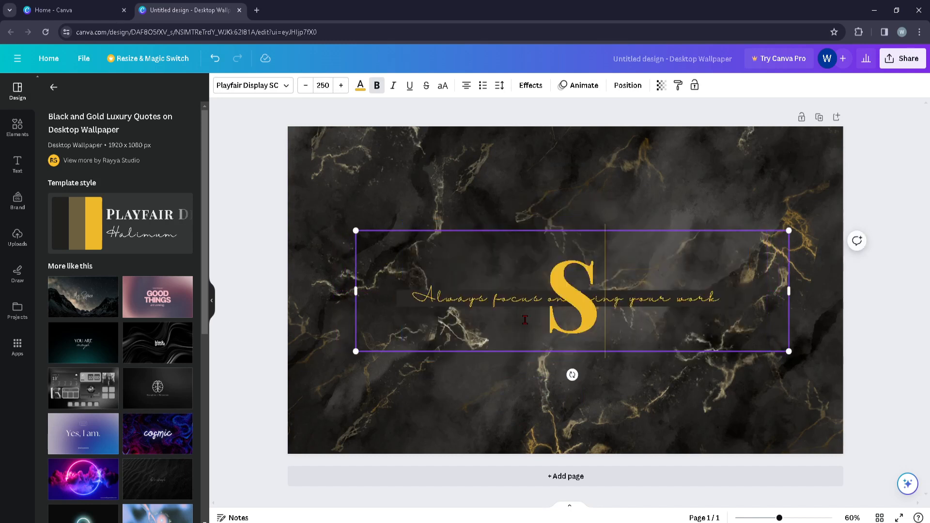
Step: Make the large gold heading read SUBSCRIBE
{"action": "type", "text": "SUBSCRIBE"}
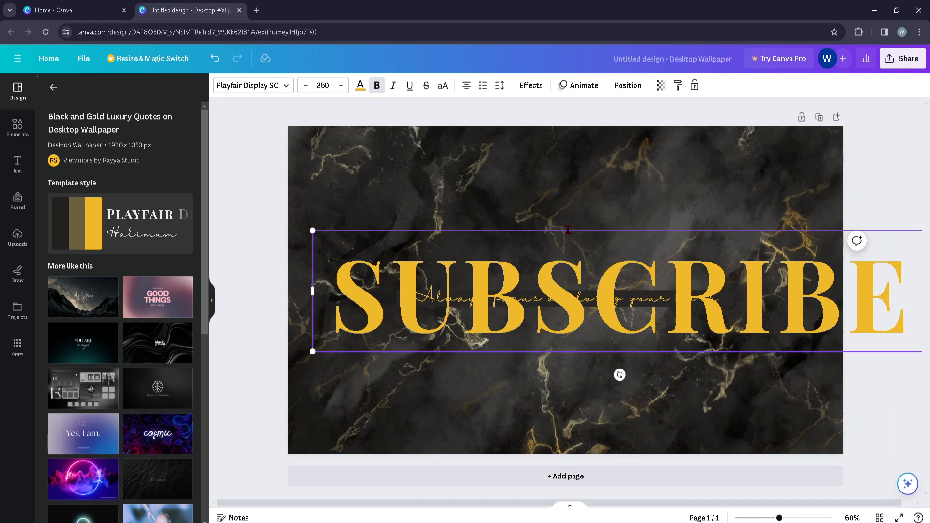
{"action": "mouse_move", "coordinate": [648, 354]}
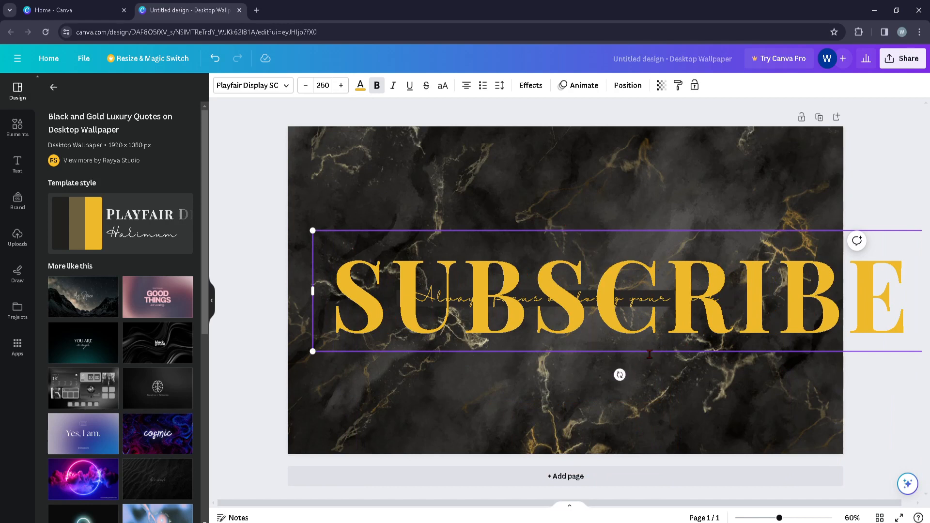